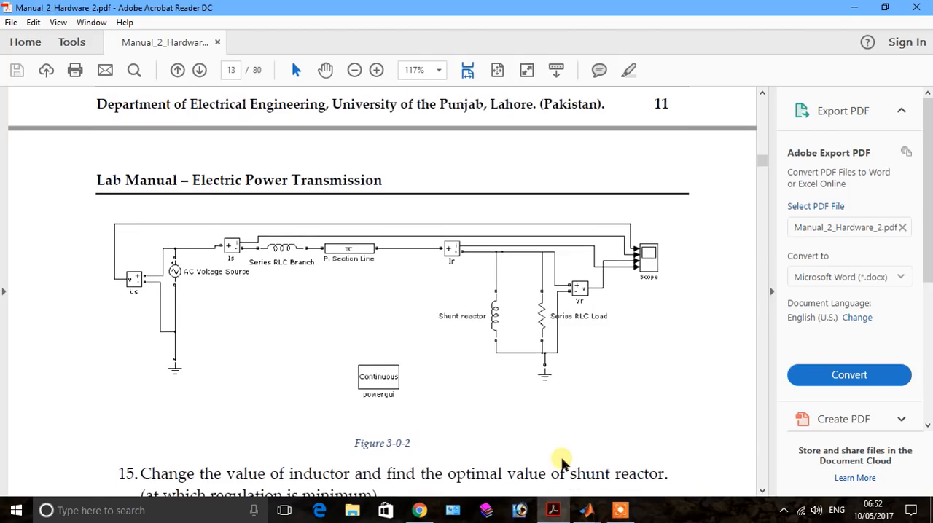
Scroll the manual past Figure 3-0-2, the parameters and observation table to the phasor grid on page 16.
scroll(down, 3)
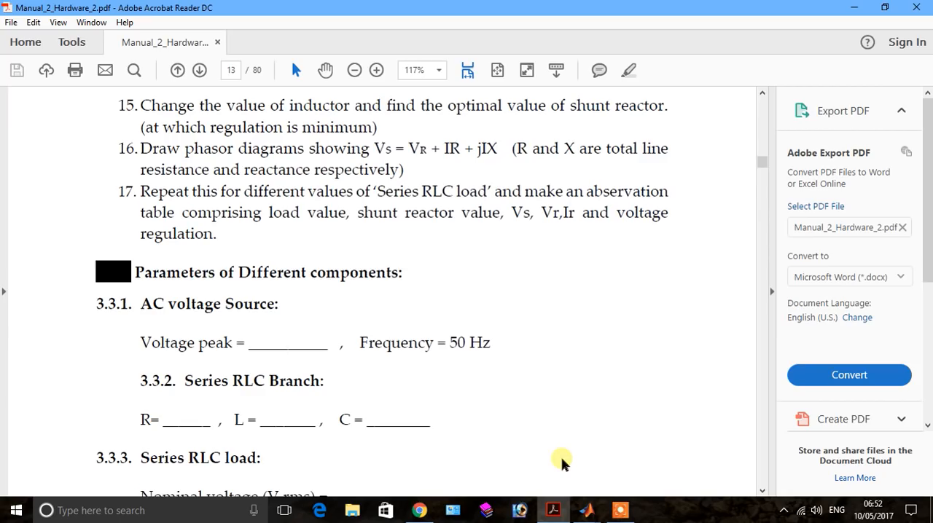
scroll(down, 3)
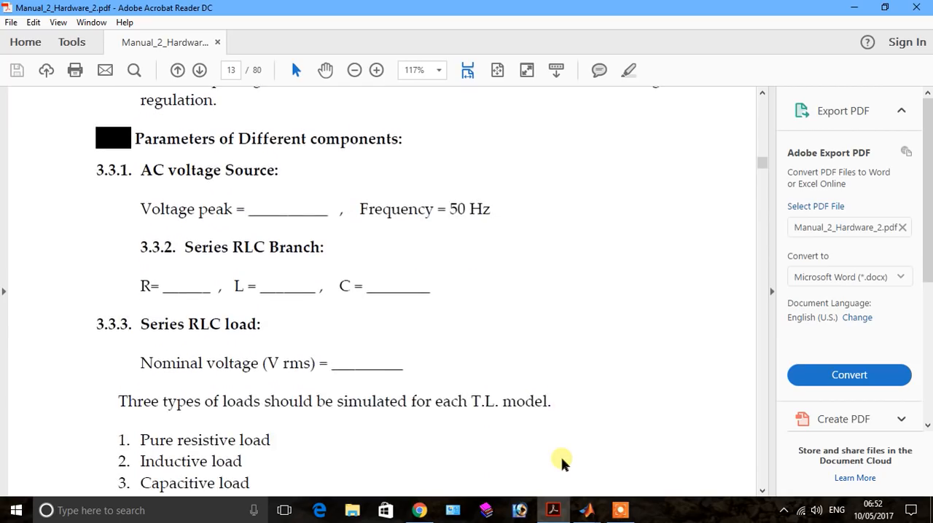
scroll(down, 3)
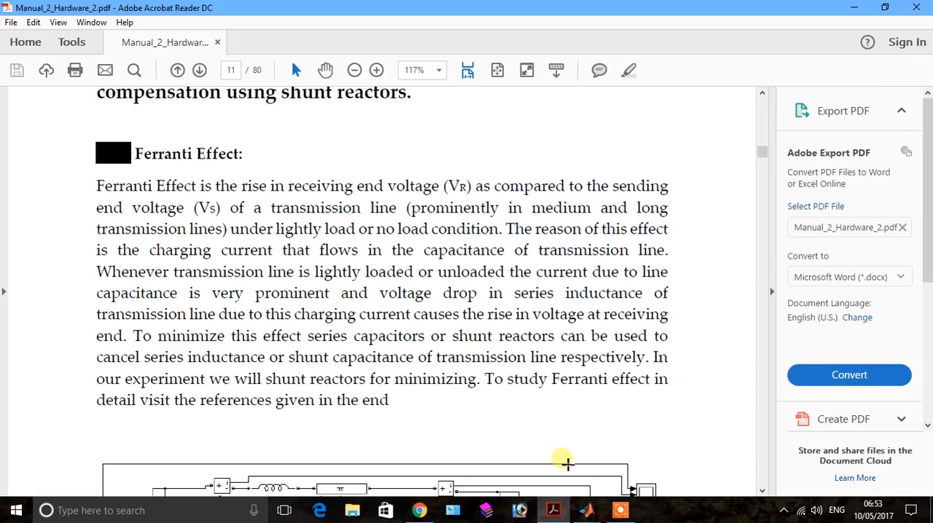
scroll(down, 3)
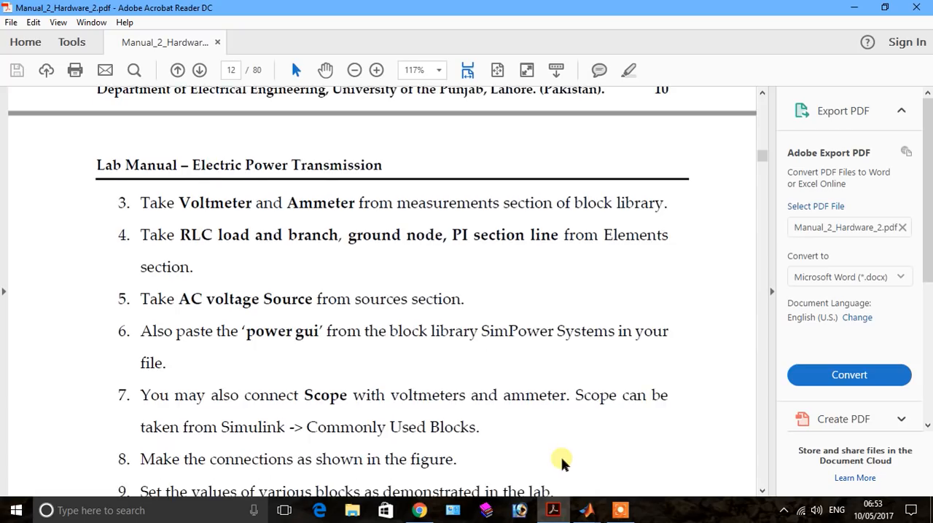
scroll(down, 3)
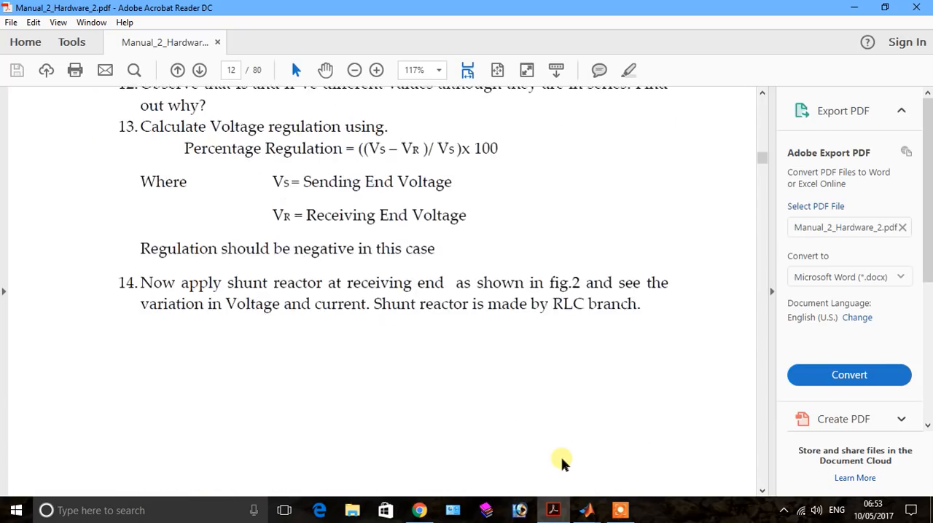
scroll(down, 3)
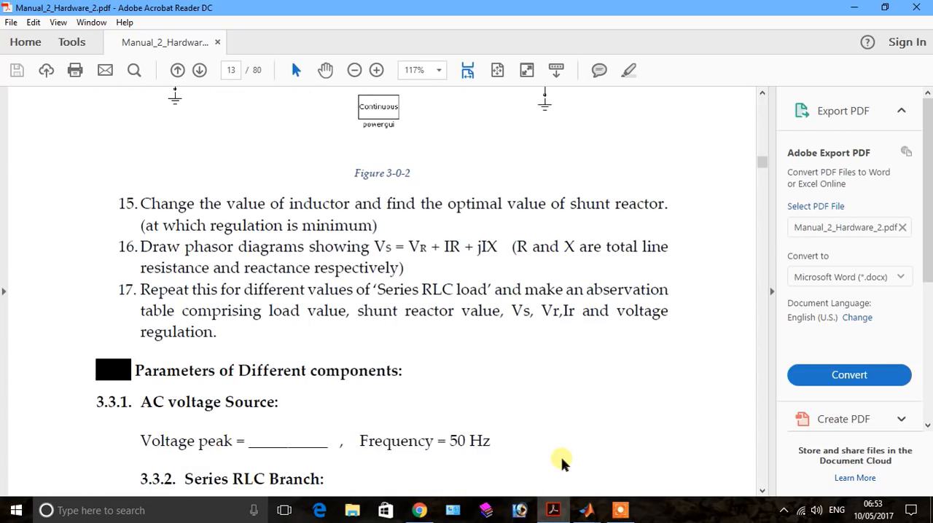
scroll(up, 3)
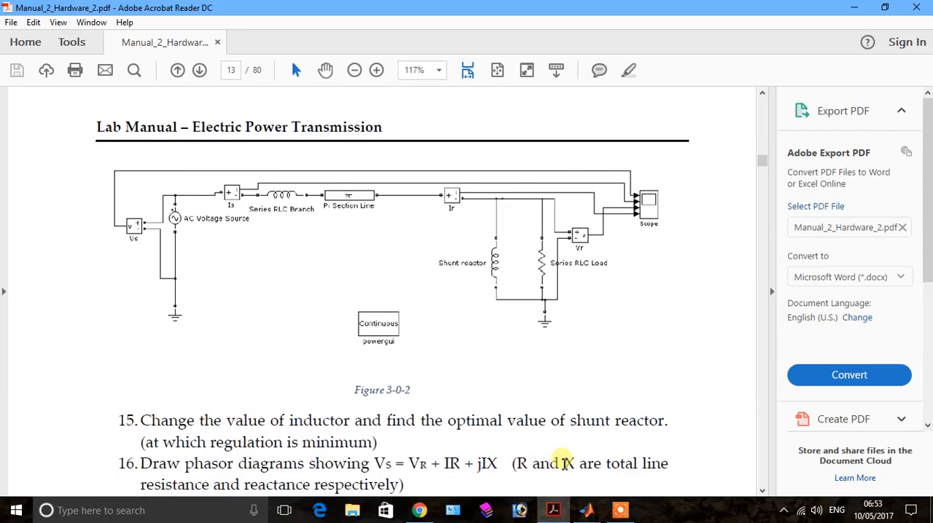
mouse_move(323, 330)
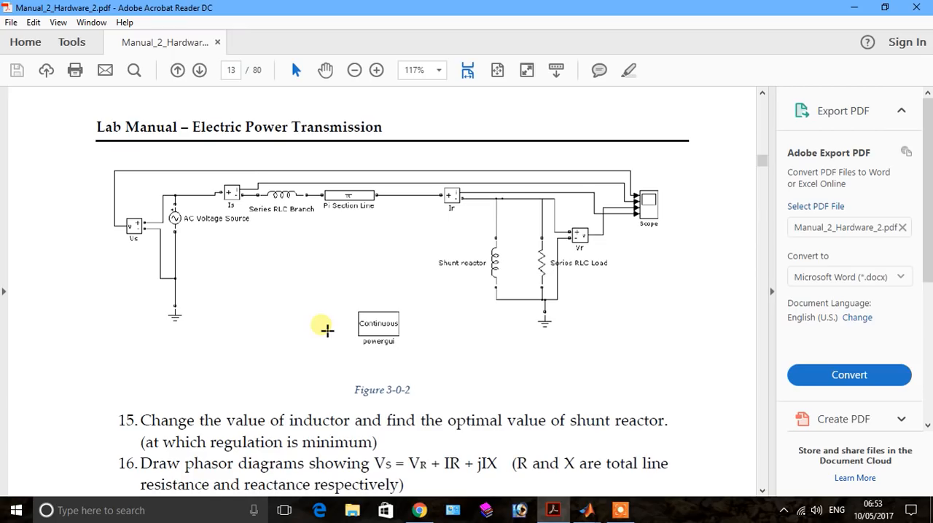
scroll(down, 3)
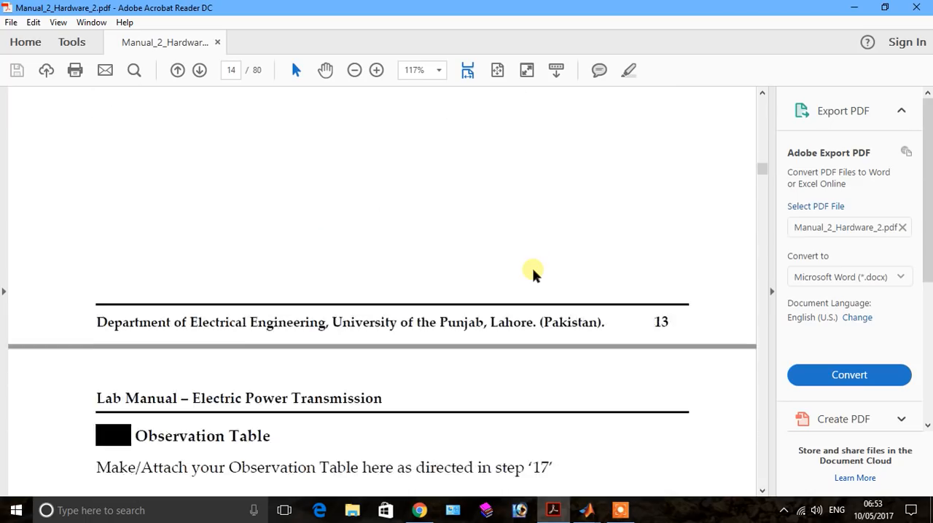
scroll(down, 3)
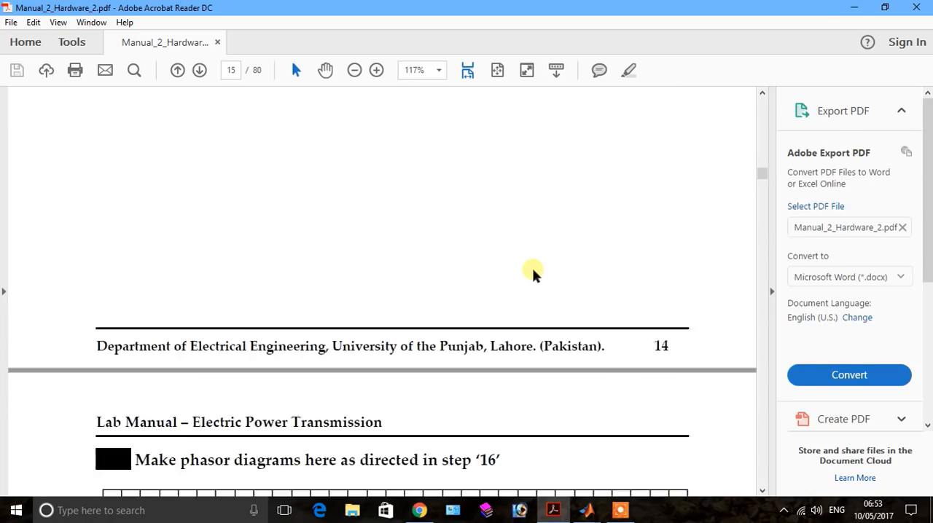
scroll(down, 3)
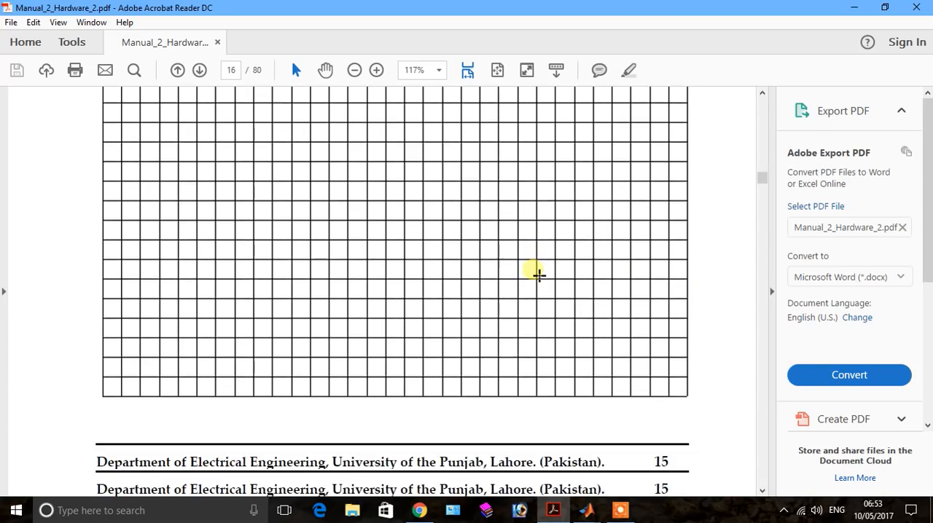
Scroll the manual to the list of resistive, inductive and capacitive load types.
scroll(down, 3)
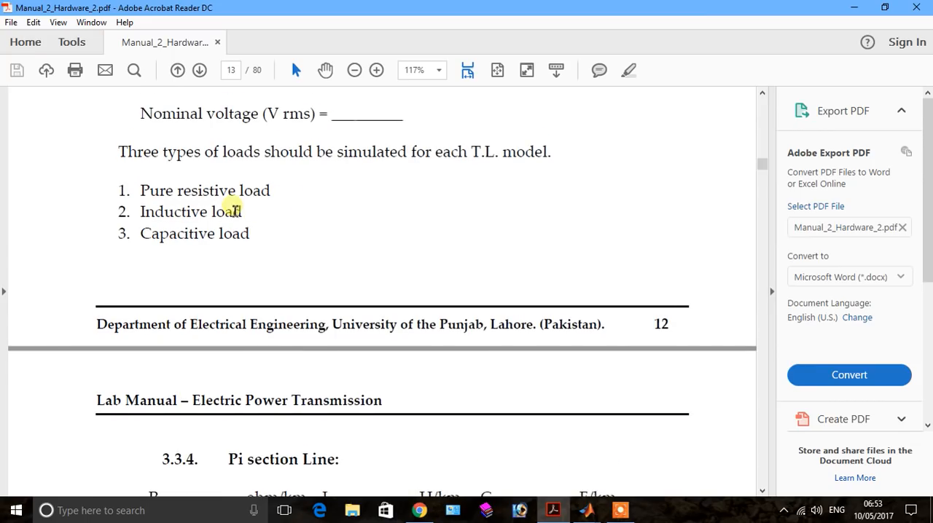
mouse_move(327, 204)
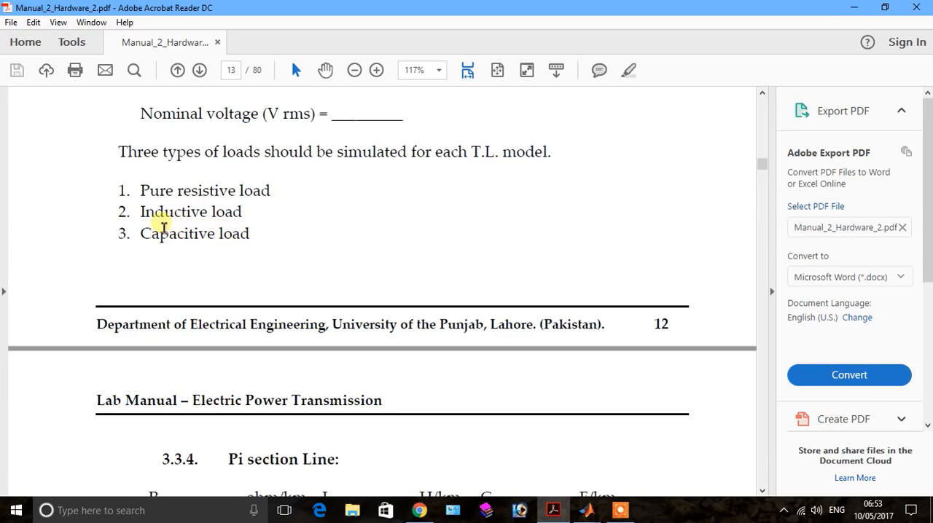
mouse_move(290, 245)
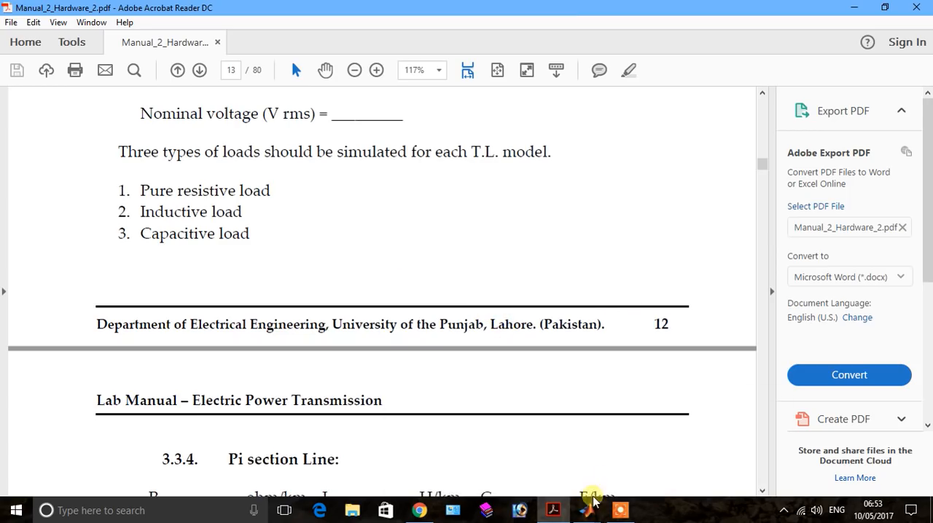
Give the Series RLC Load an inductive reactive power QL of 5e6 var in Simulink.
click(586, 510)
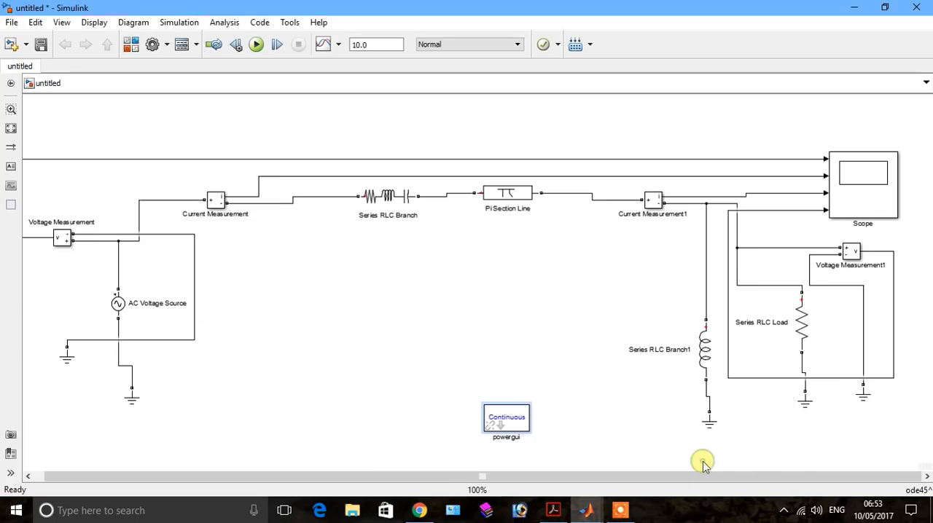
mouse_move(496, 324)
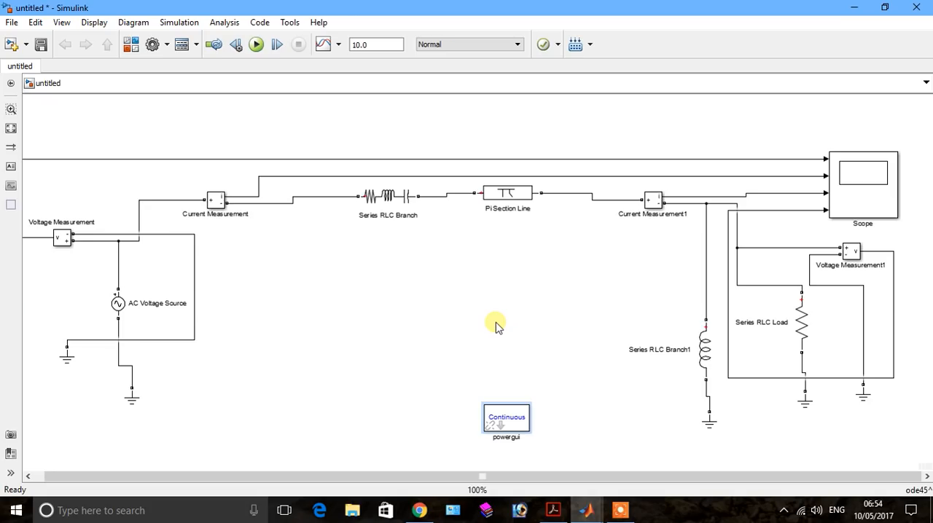
click(802, 323)
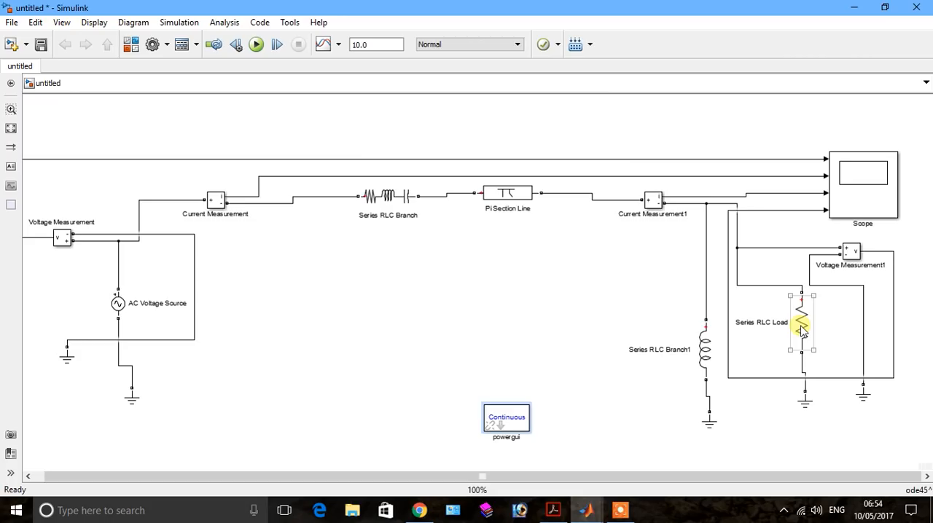
double_click(802, 322)
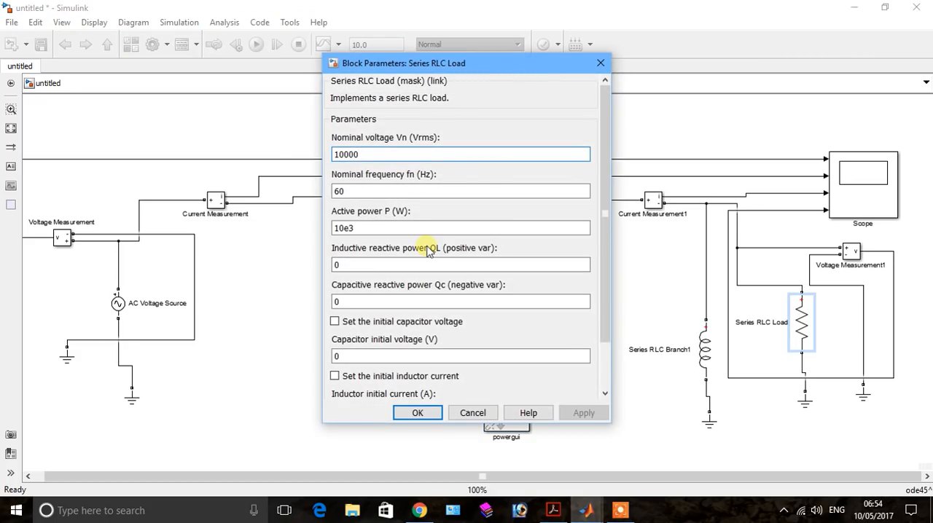
mouse_move(399, 261)
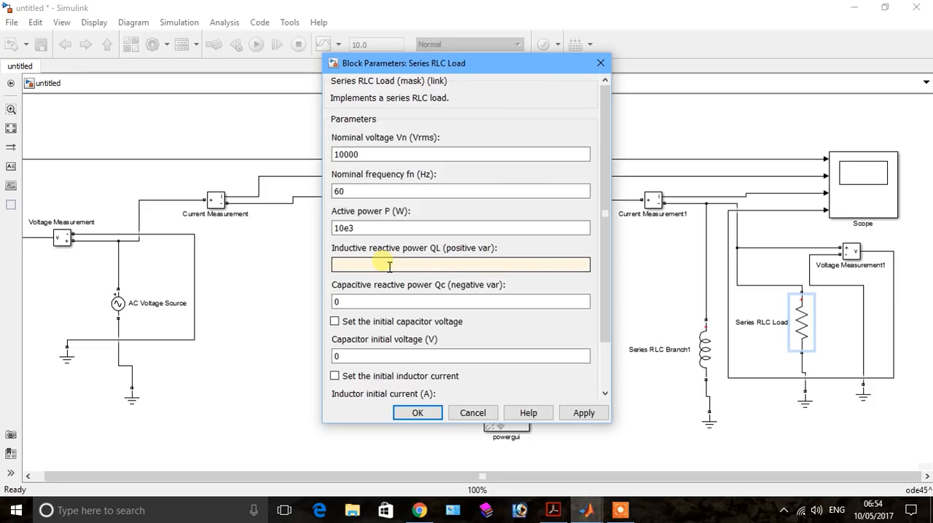
text(5e6)
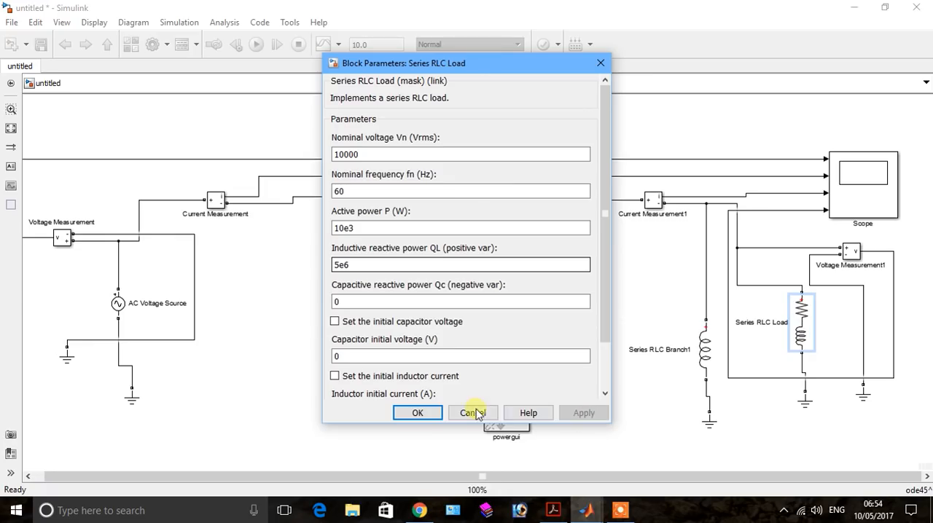
click(472, 413)
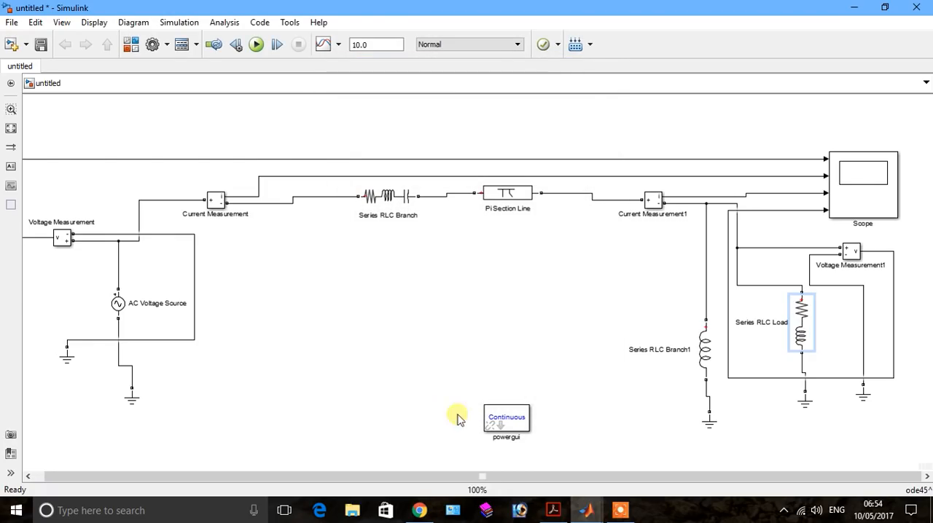
double_click(506, 421)
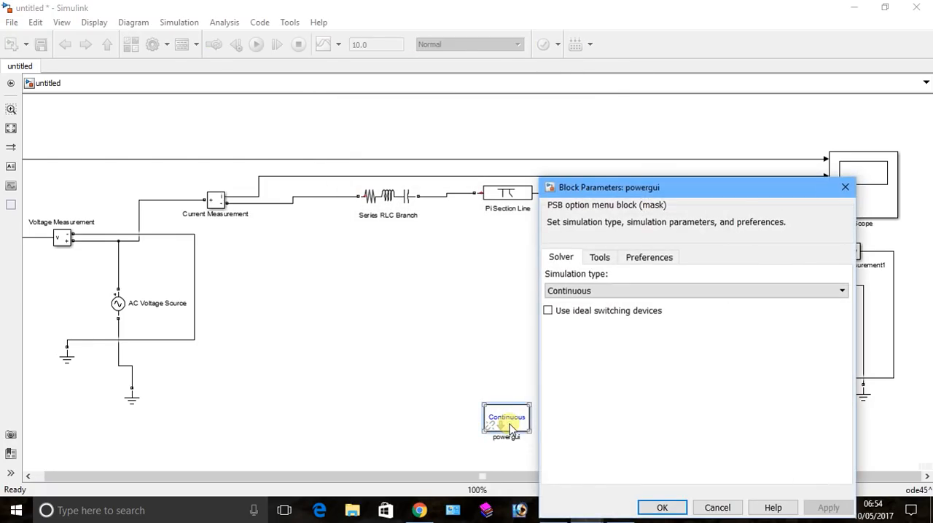
click(599, 256)
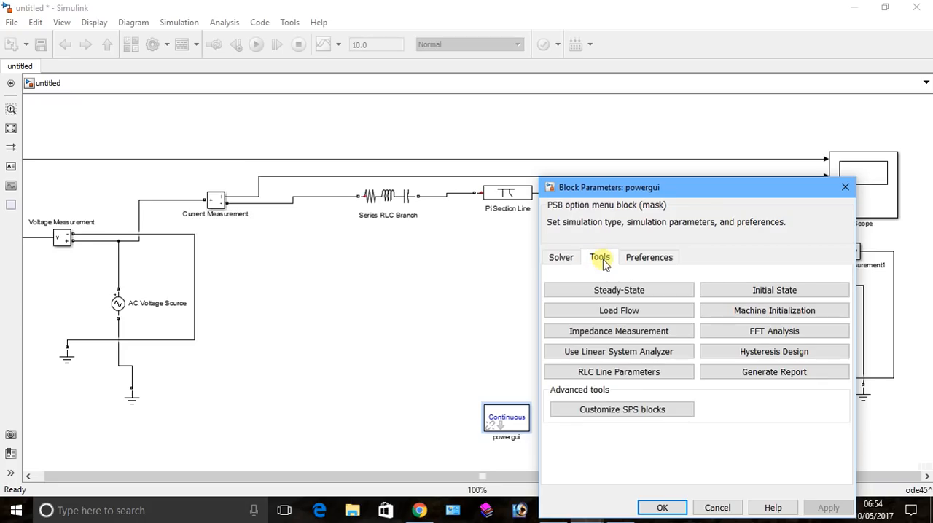
click(618, 290)
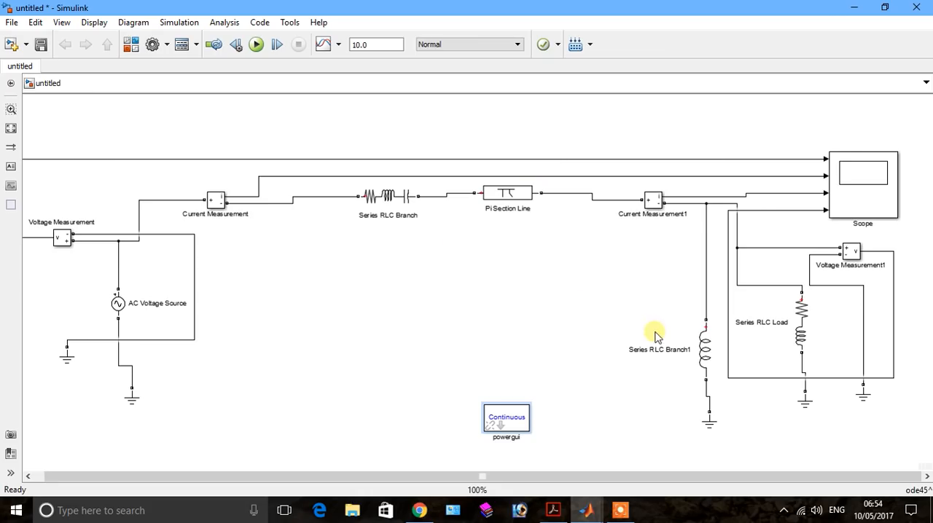
click(802, 321)
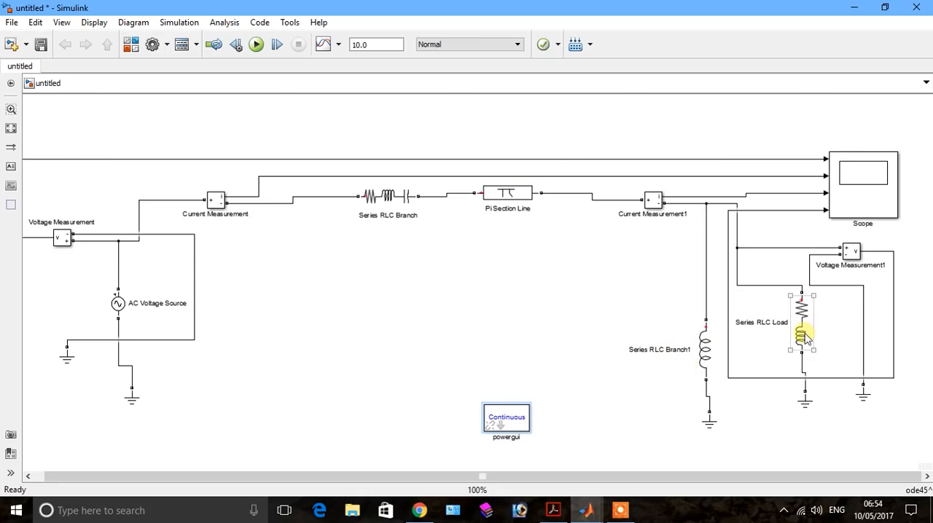
double_click(802, 321)
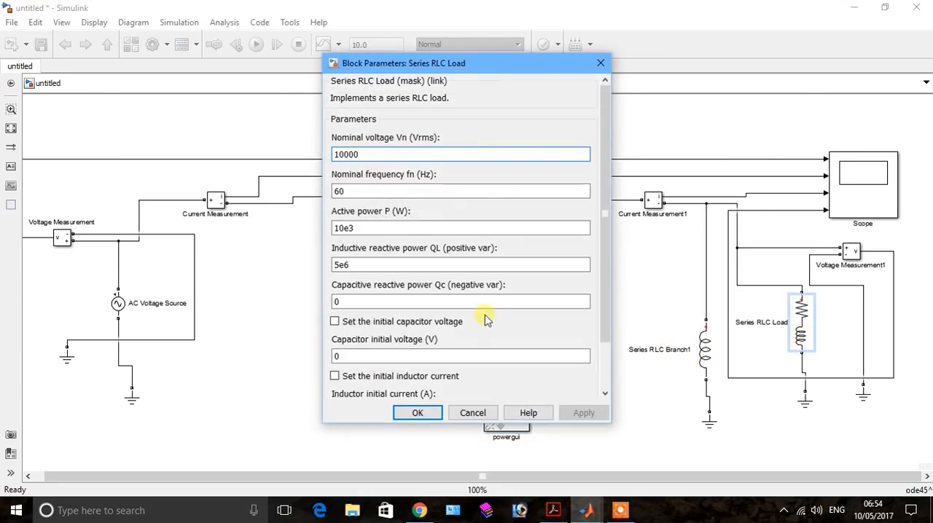
click(461, 301)
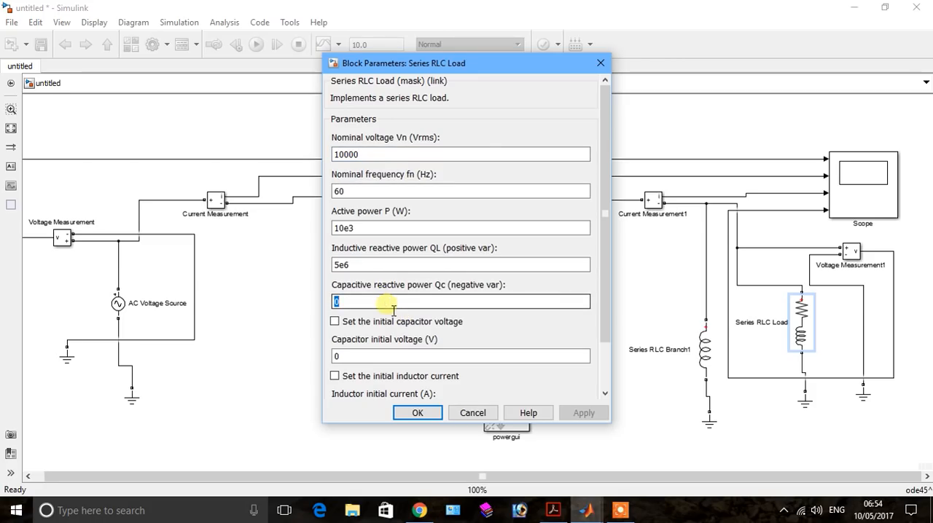
text(10e6)
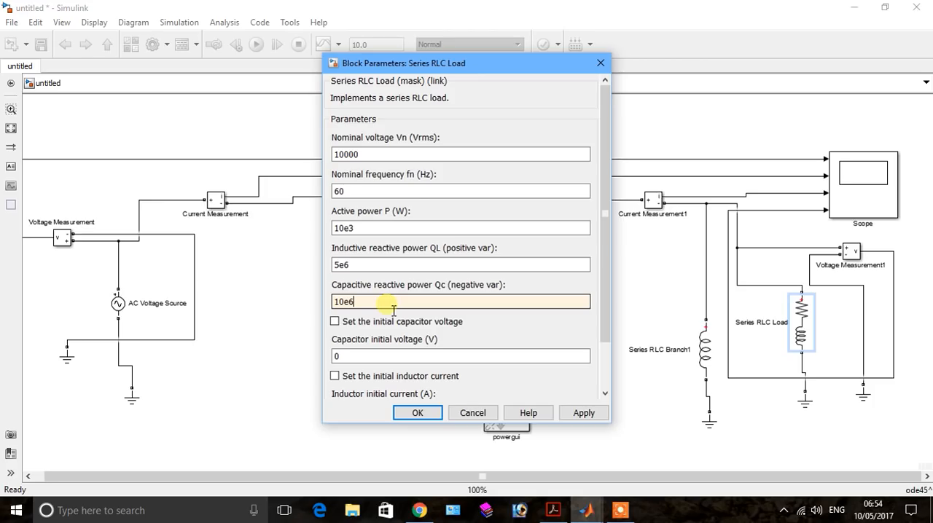
click(583, 412)
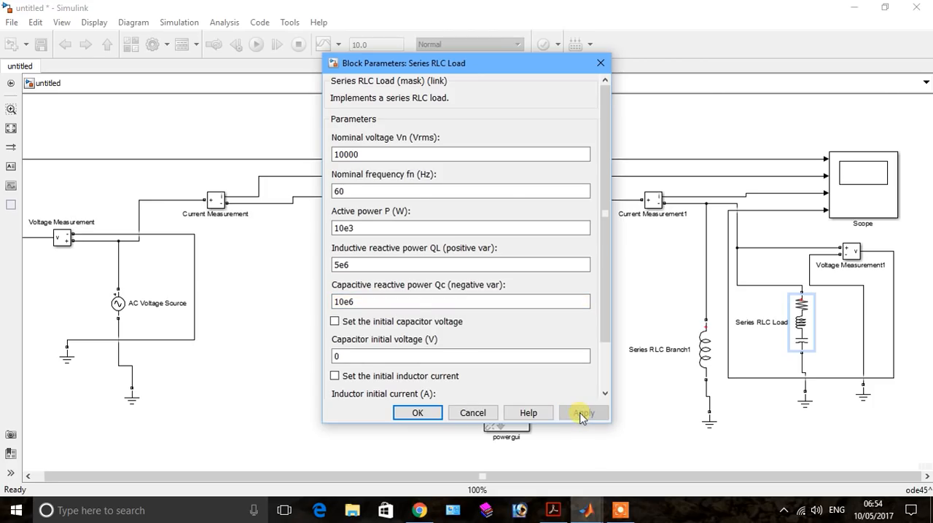
click(417, 413)
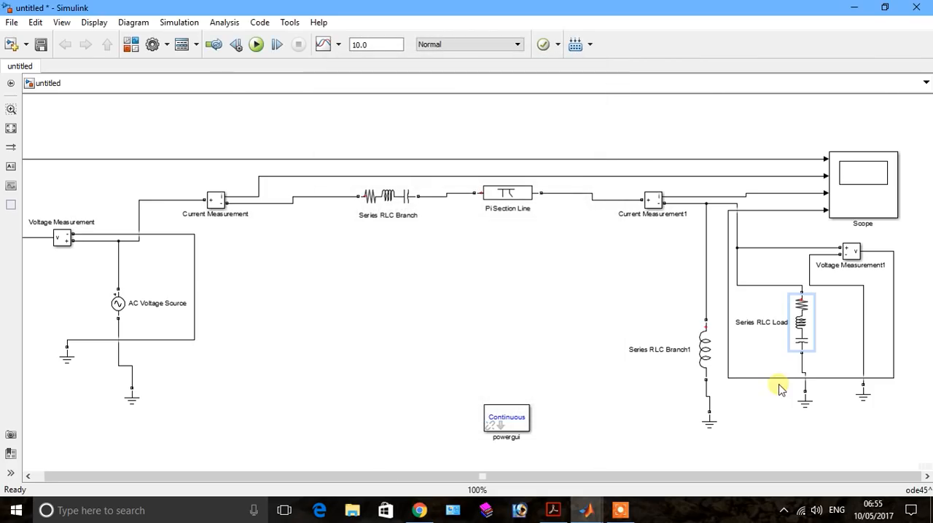
mouse_move(822, 328)
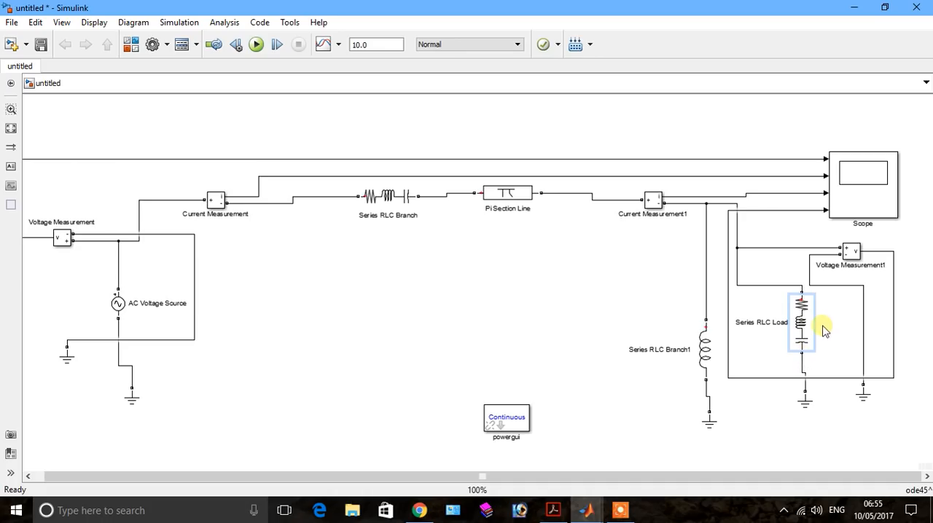
click(802, 335)
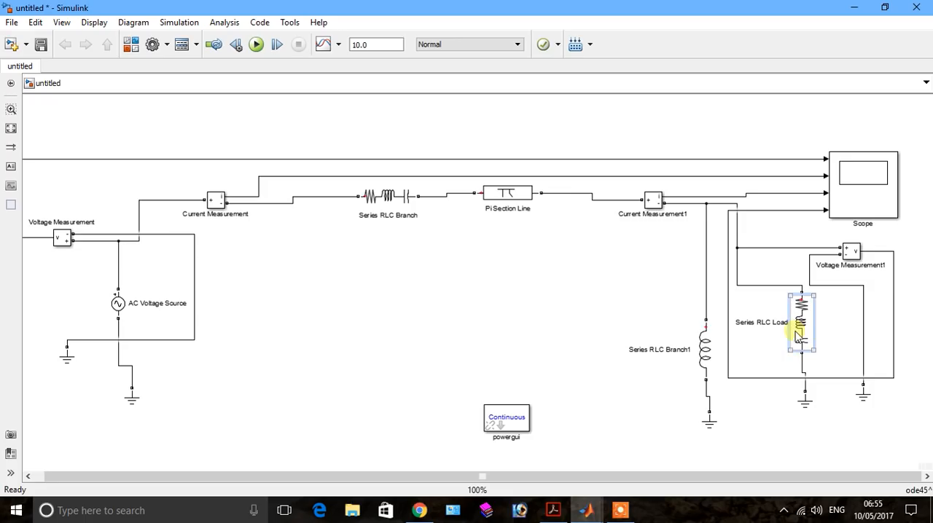
click(505, 417)
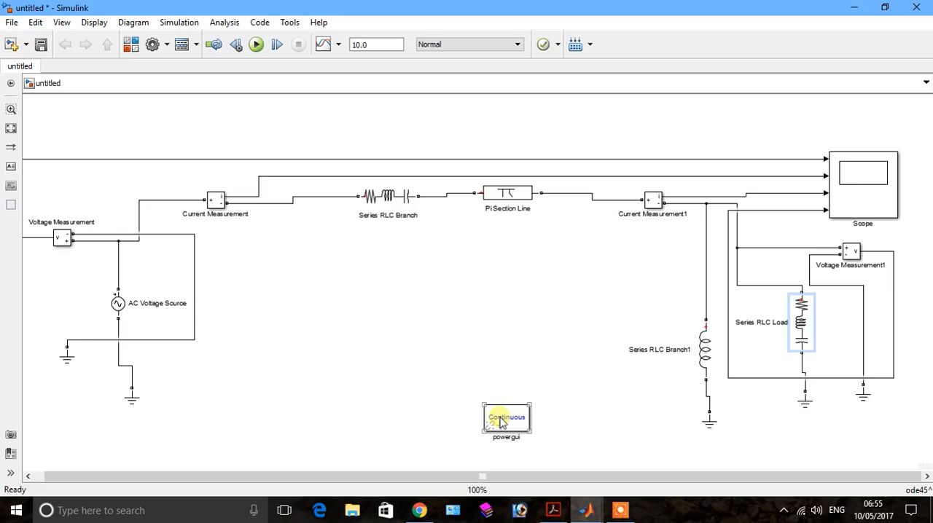
double_click(506, 417)
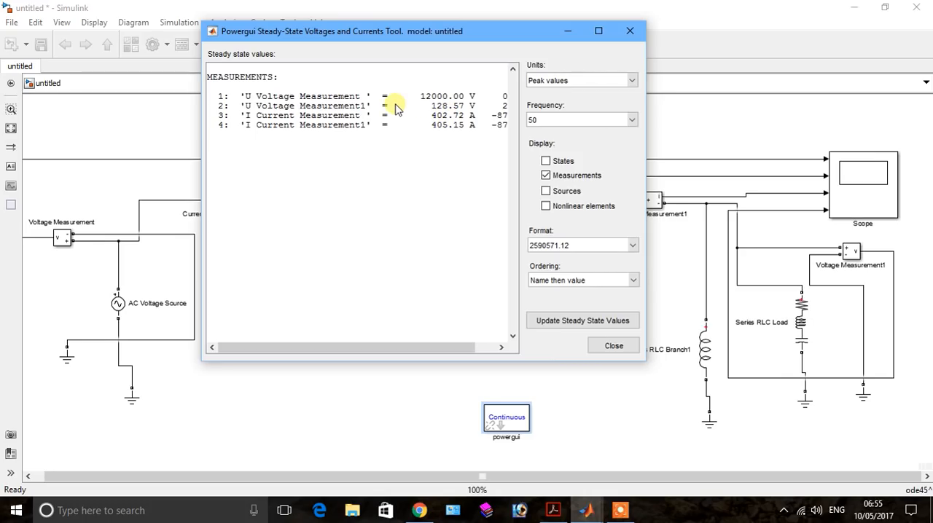
mouse_move(425, 341)
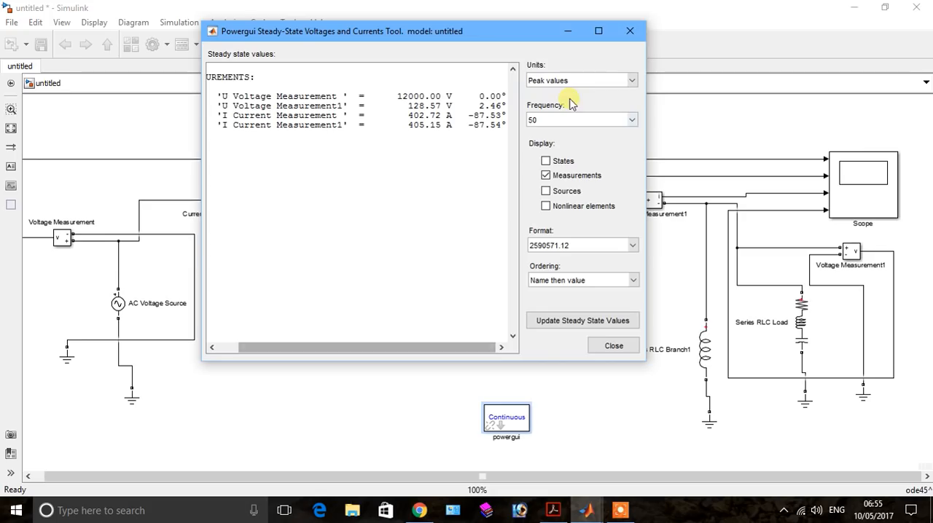
click(612, 345)
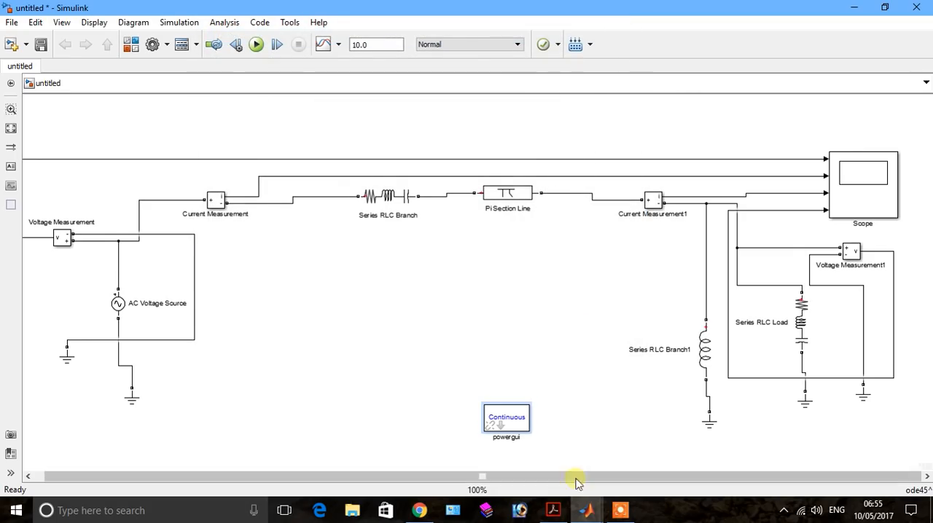
Bring the manual forward at the Shunt Reactor instructions on page 14.
click(553, 510)
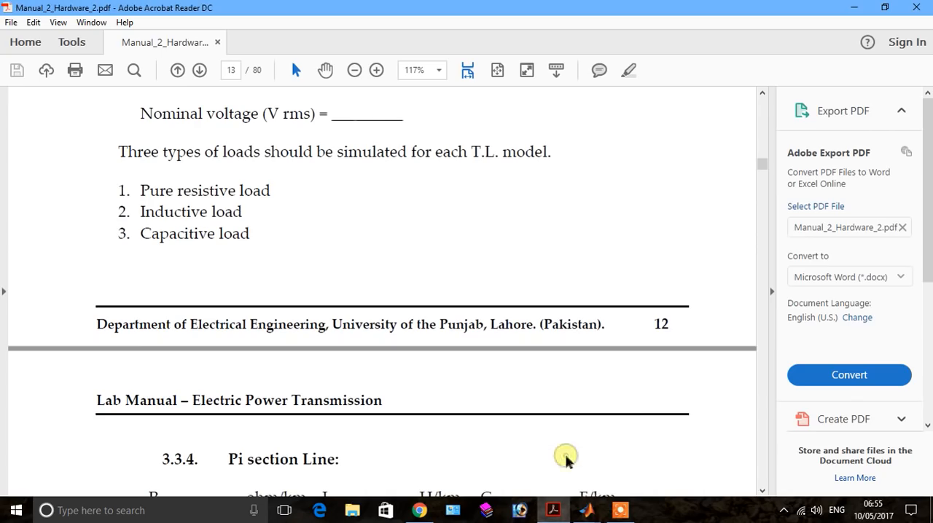
mouse_move(204, 222)
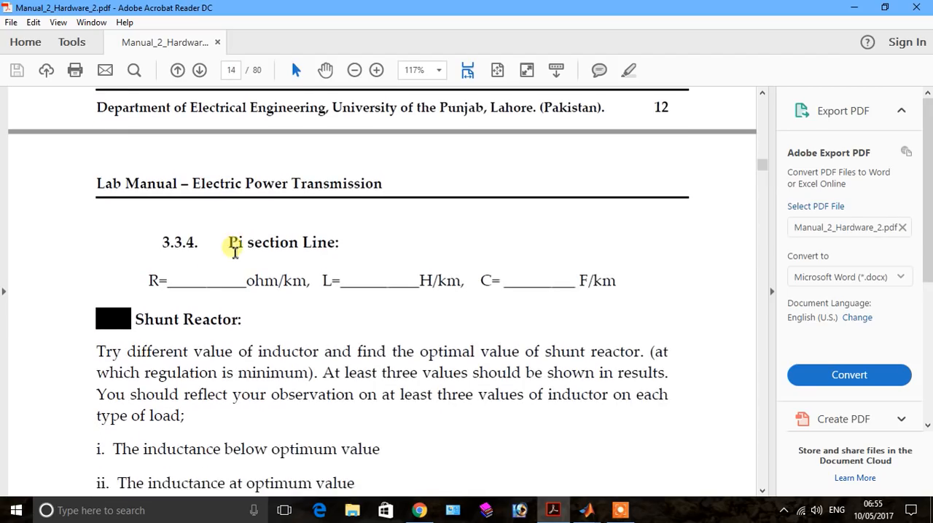
scroll(down, 3)
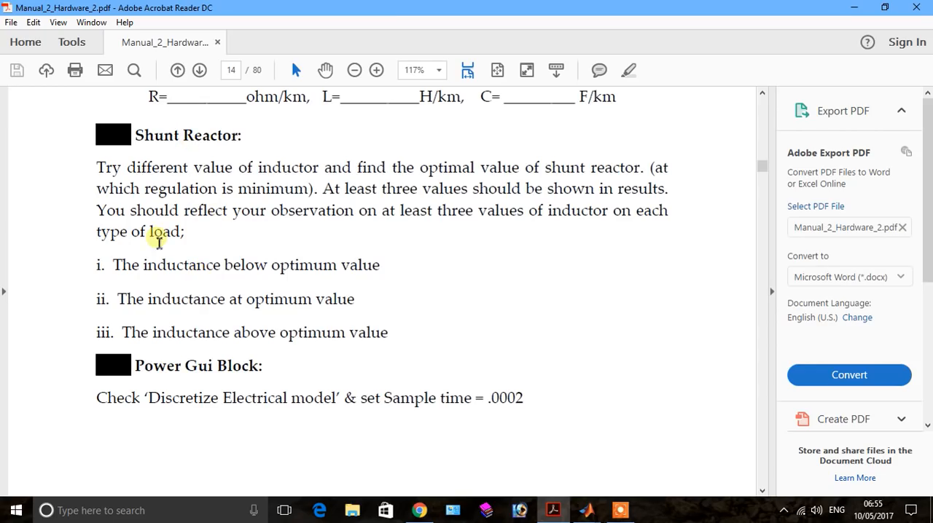
mouse_move(201, 310)
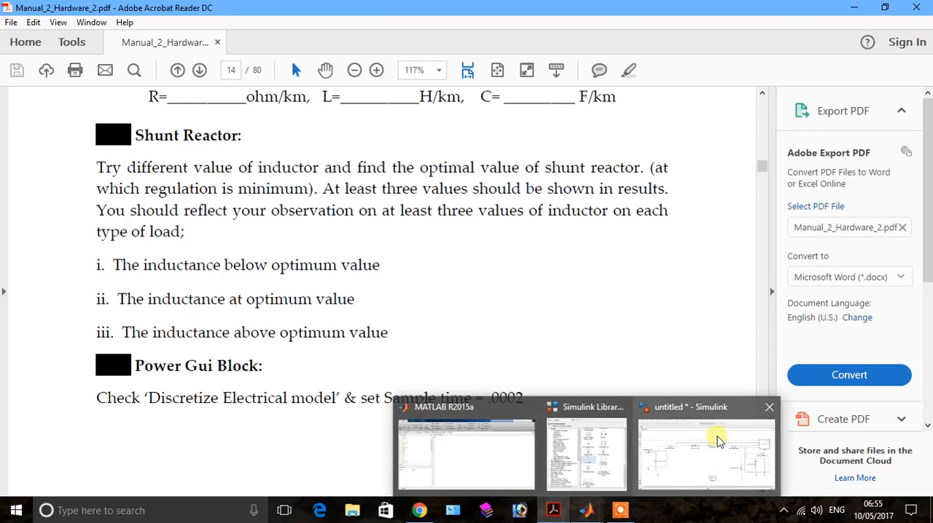
click(705, 452)
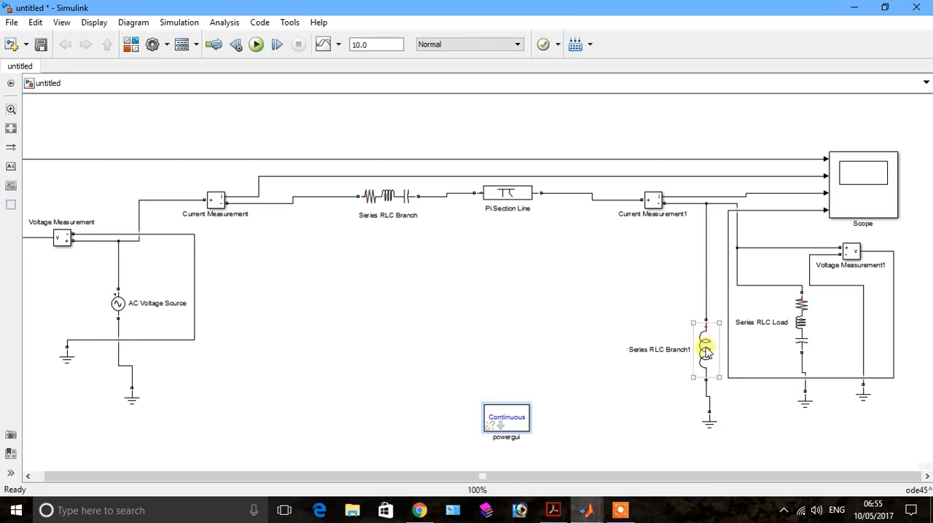
double_click(705, 350)
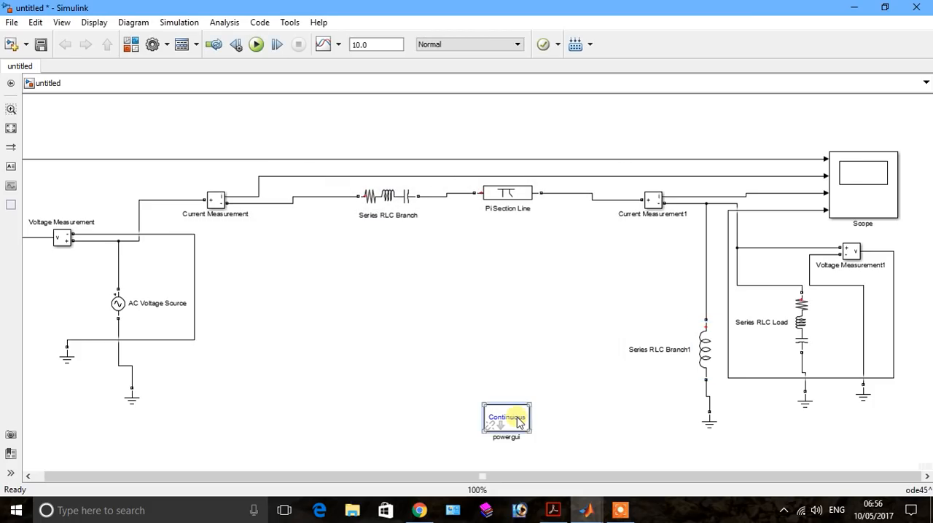
double_click(506, 422)
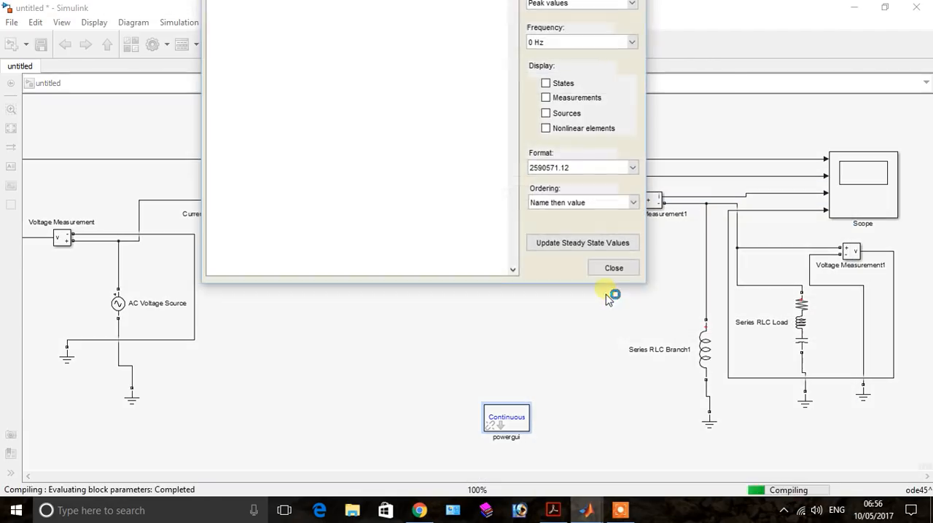
click(545, 175)
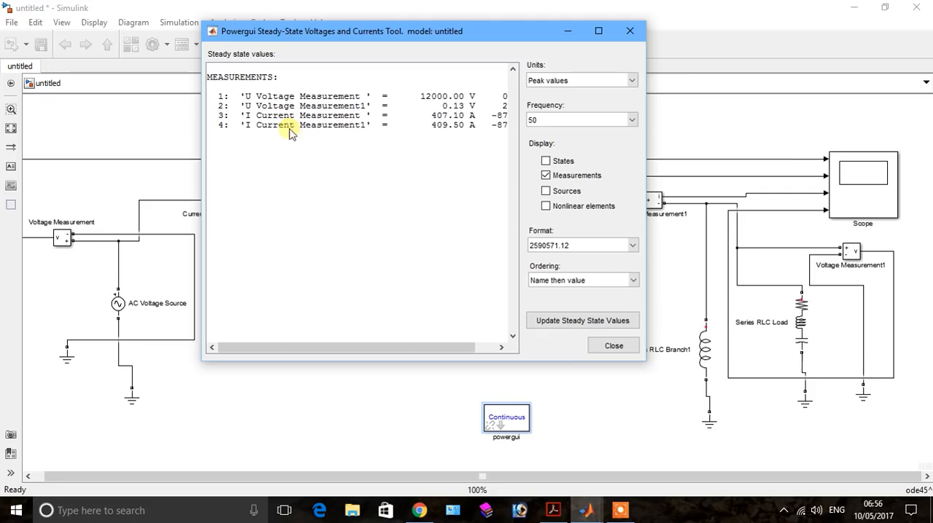
mouse_move(358, 109)
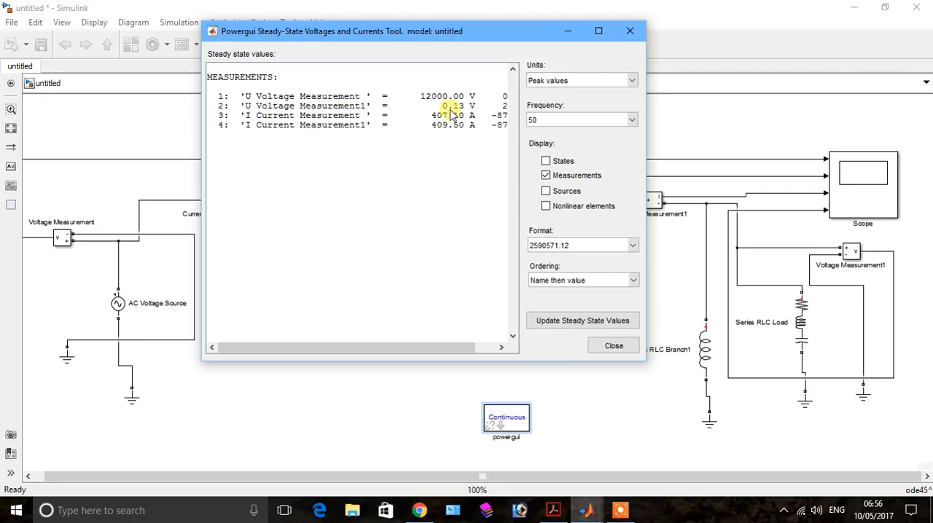
mouse_move(455, 114)
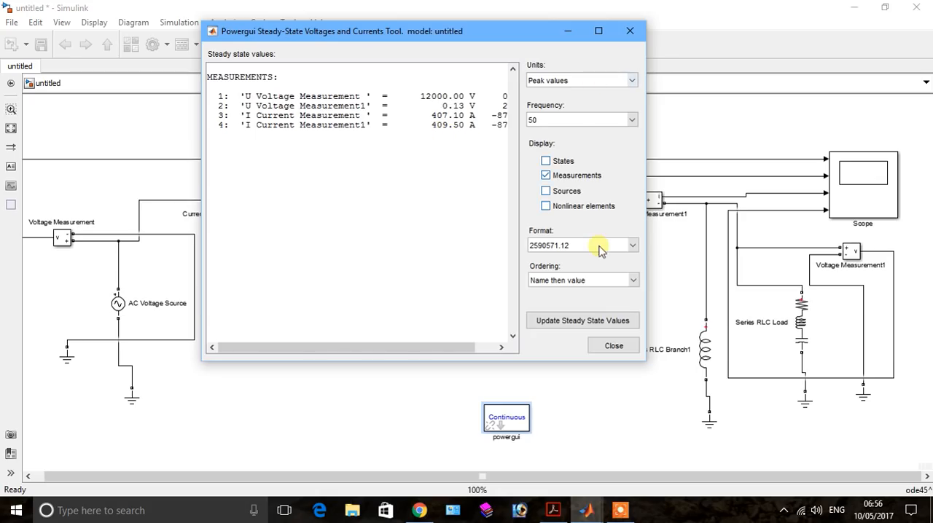
click(612, 345)
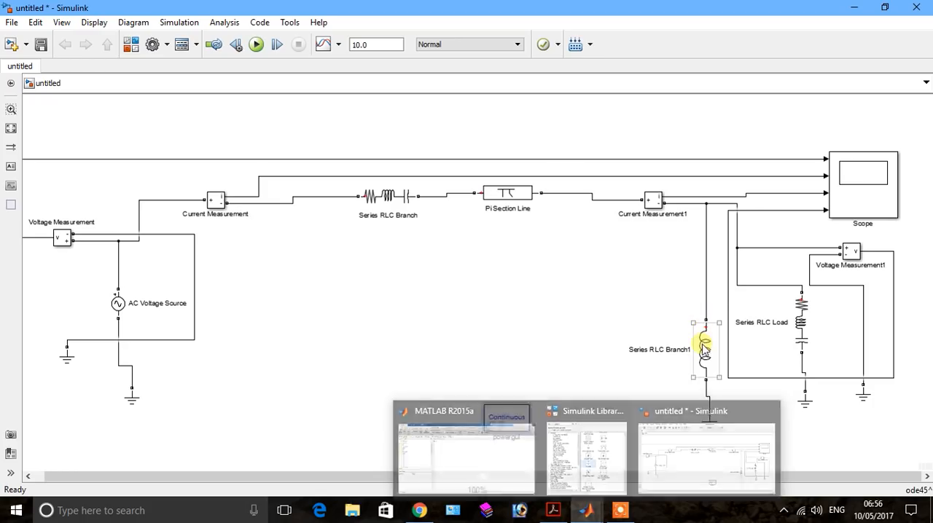
Make Series RLC Branch1 an inductor-only branch with 1 H inductance.
double_click(706, 349)
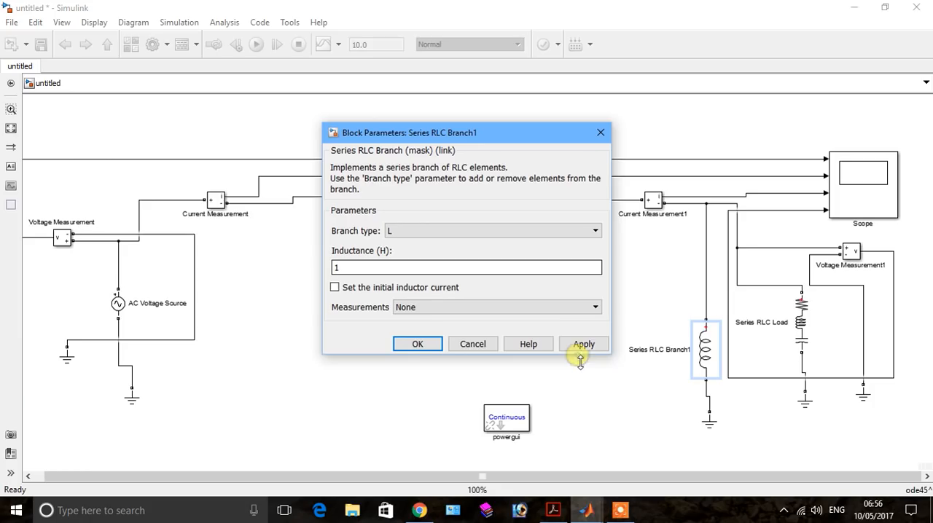
click(583, 344)
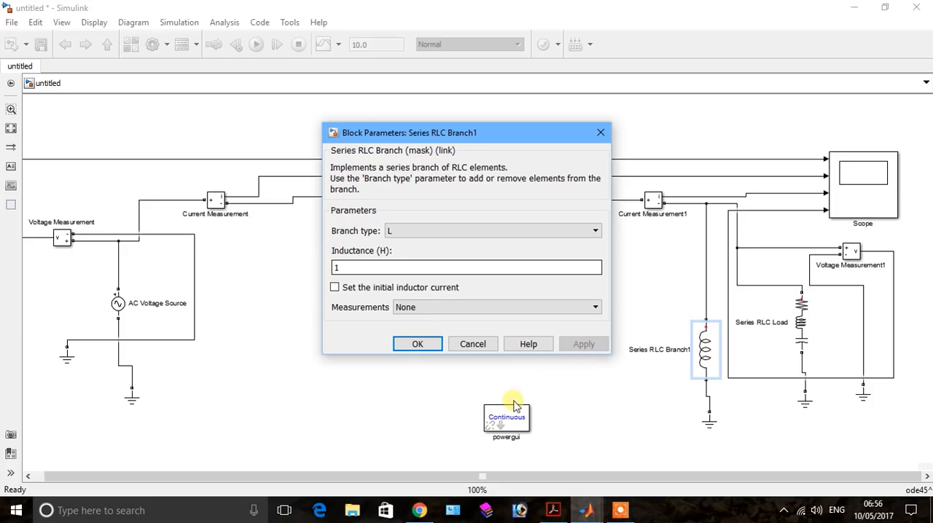
click(417, 344)
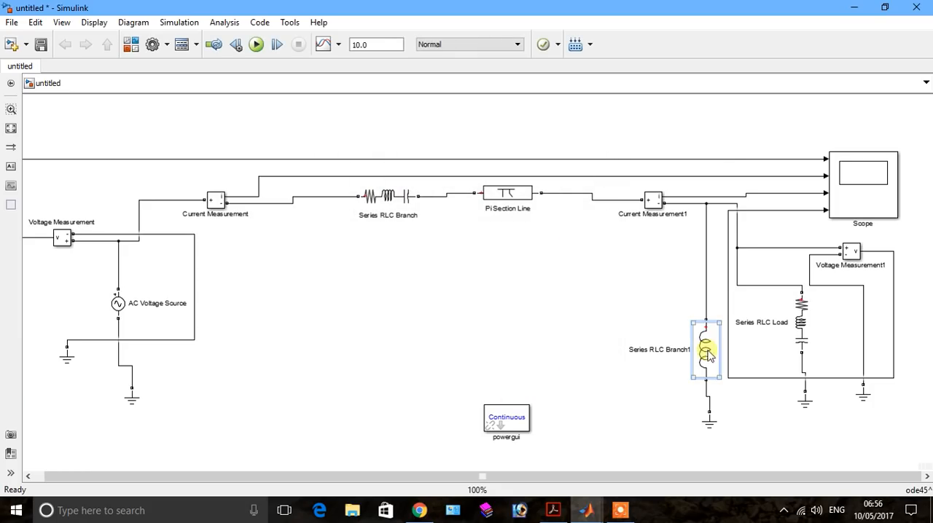
Run the powergui Steady-State tool, showing 76104.43 V at the receiving end and ~2200 A currents.
double_click(506, 420)
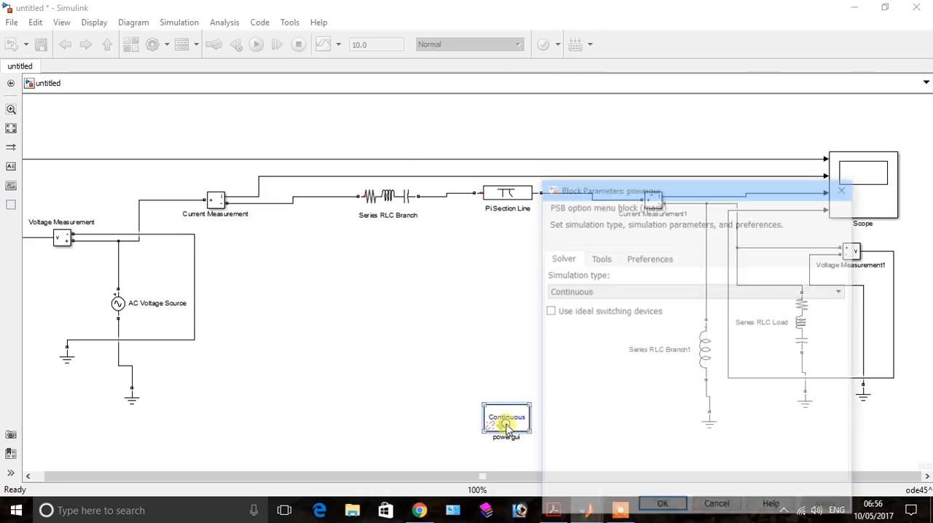
click(599, 257)
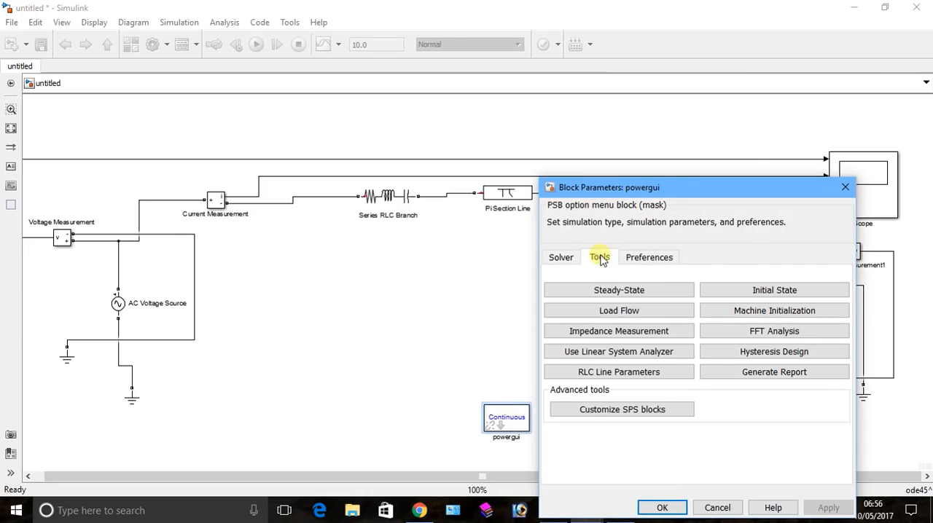
click(618, 290)
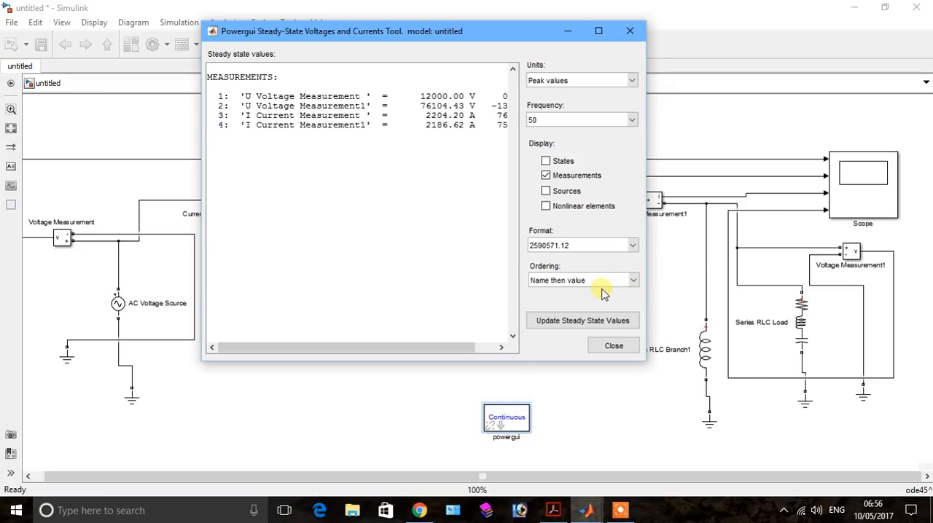
mouse_move(323, 148)
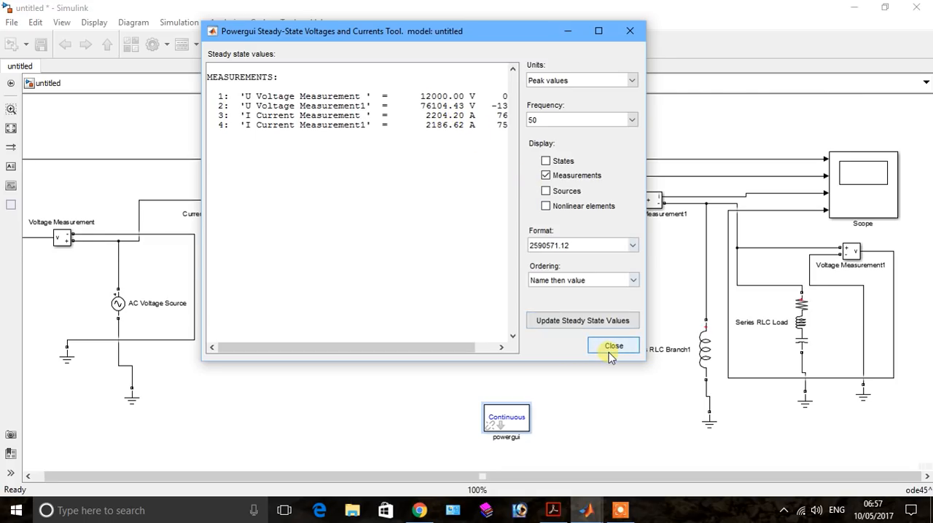
Close the steady-state results window.
click(612, 346)
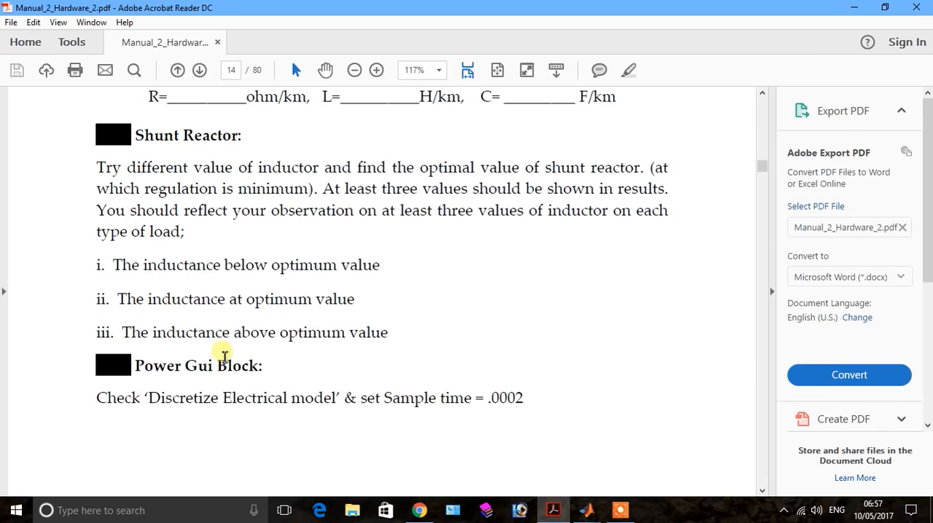
mouse_move(226, 286)
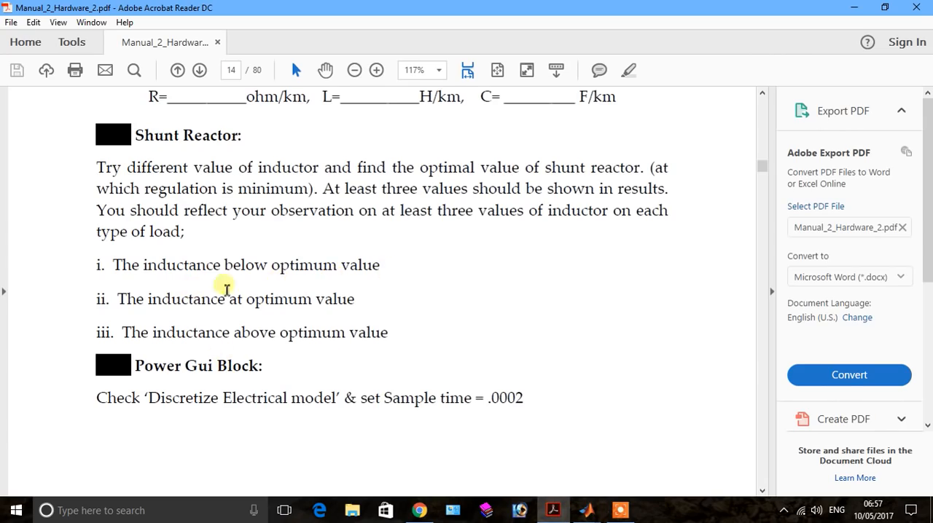
mouse_move(256, 303)
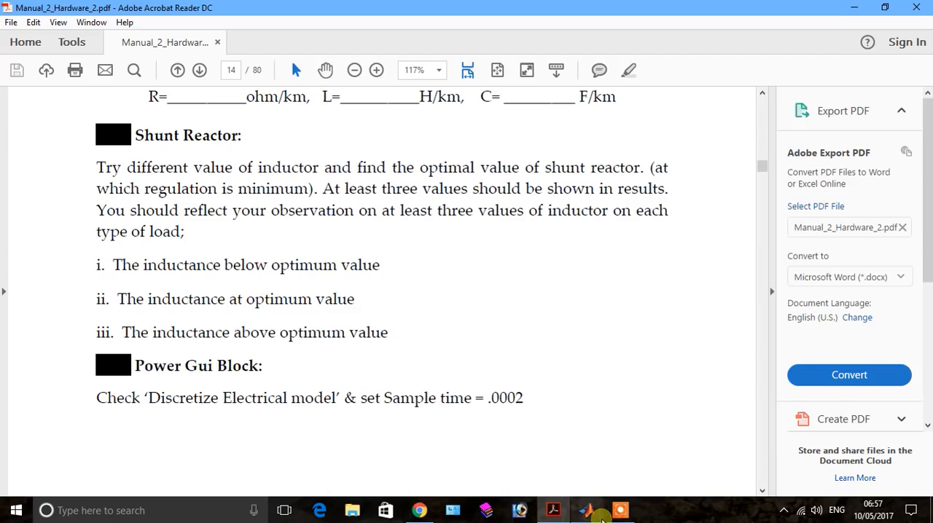
Return to the Simulink transmission-line model.
click(586, 510)
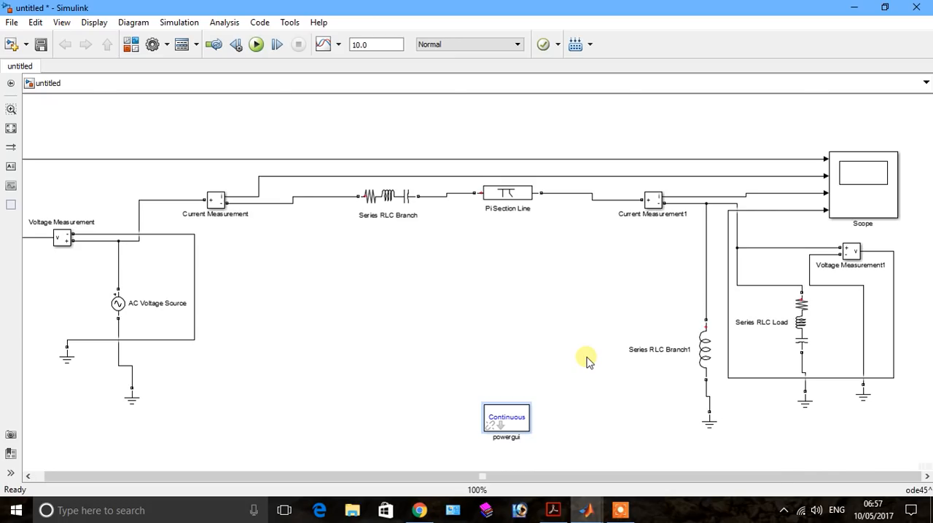
key(Ctrl+CapsLock)
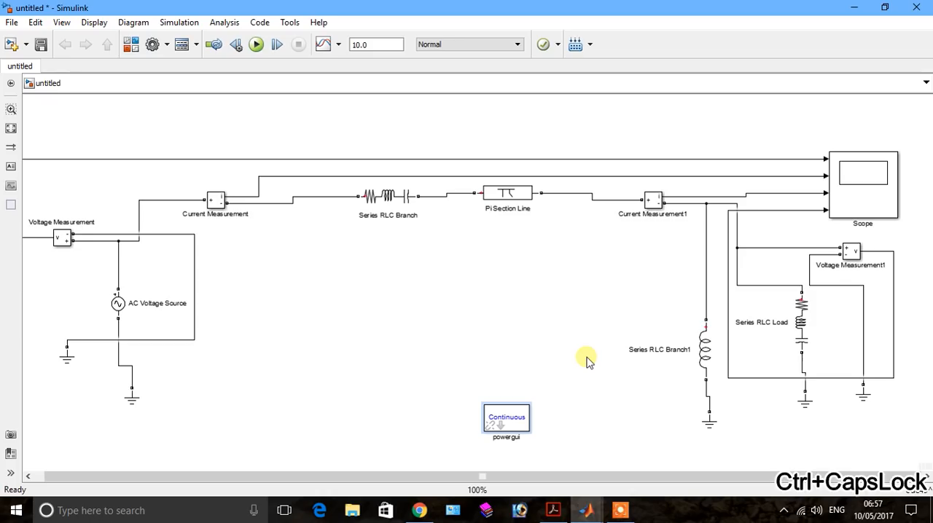